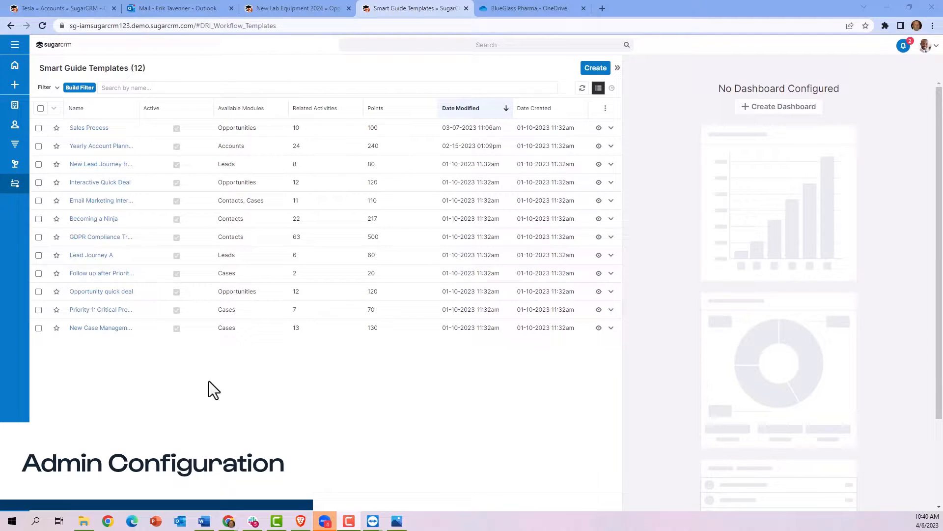
- View the Interactive Quick Deal template record and its stage and activity cards
click(100, 182)
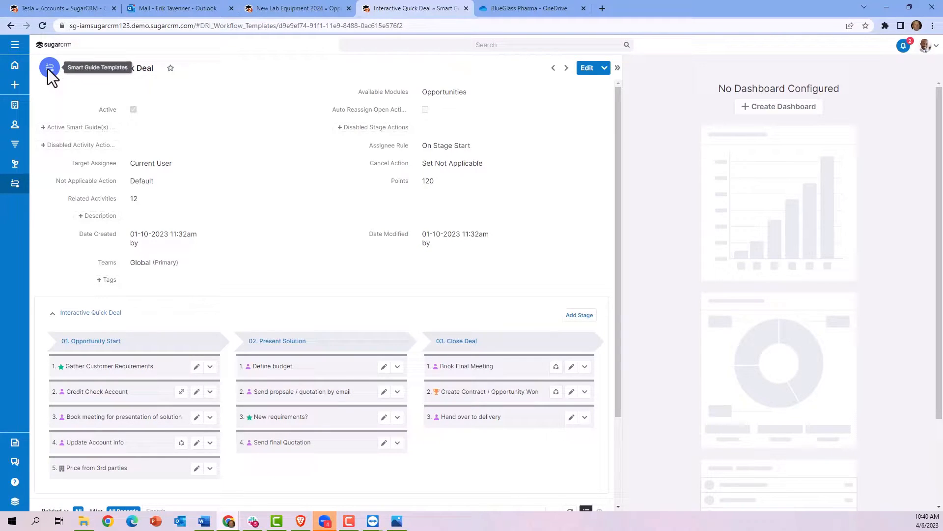
mouse_move(150, 83)
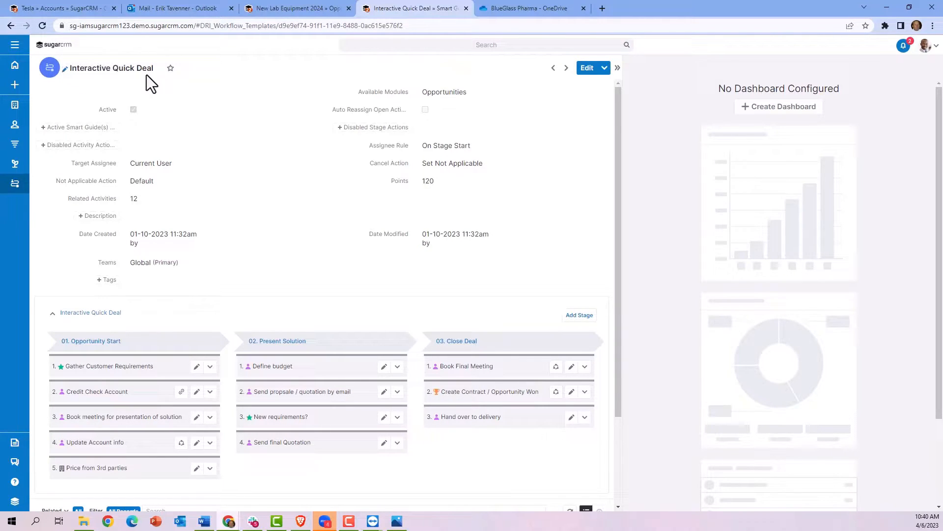
mouse_move(115, 124)
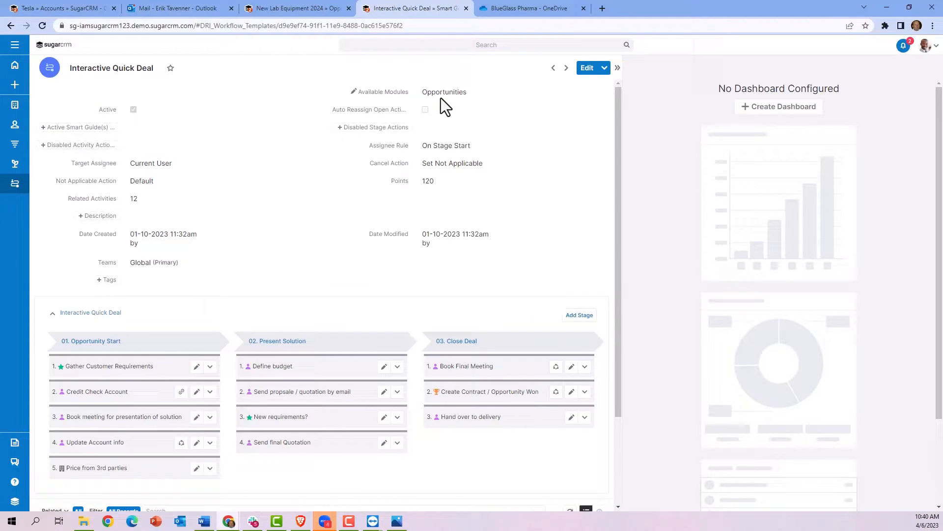
mouse_move(167, 185)
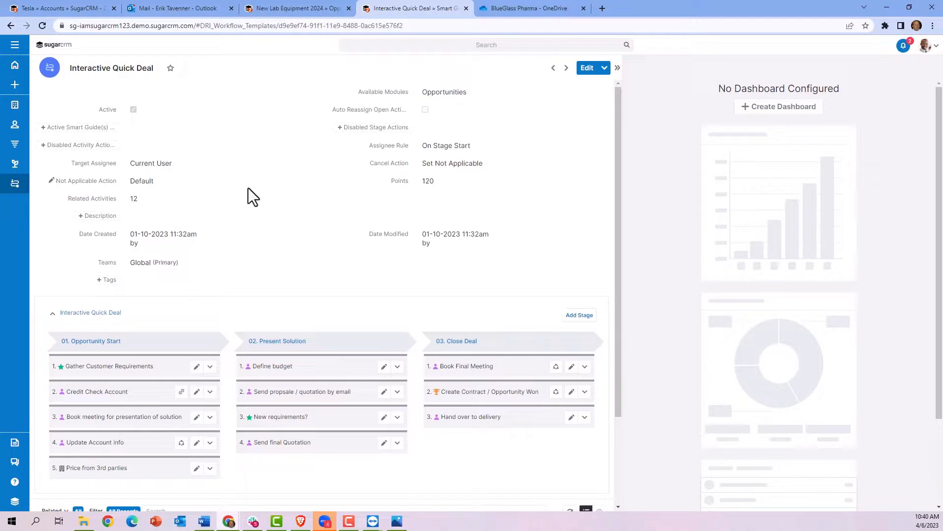
scroll(down, 3)
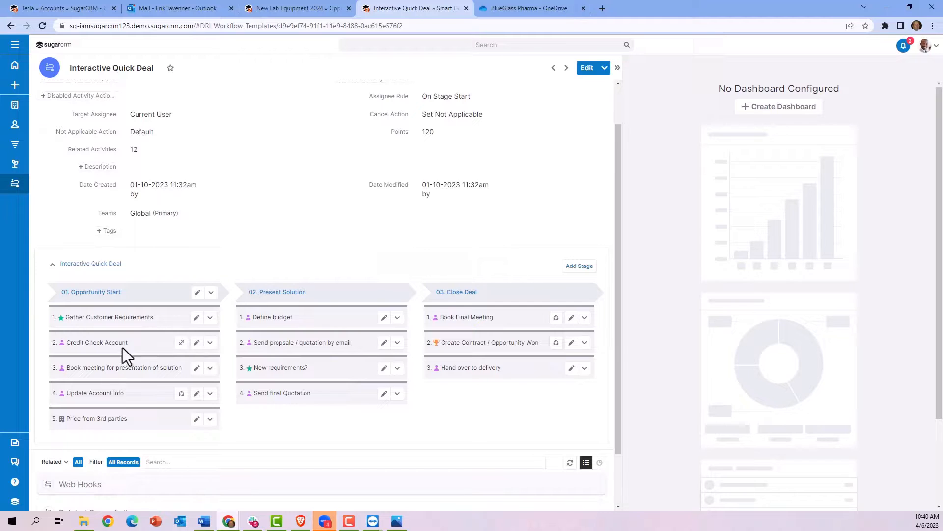
mouse_move(94, 393)
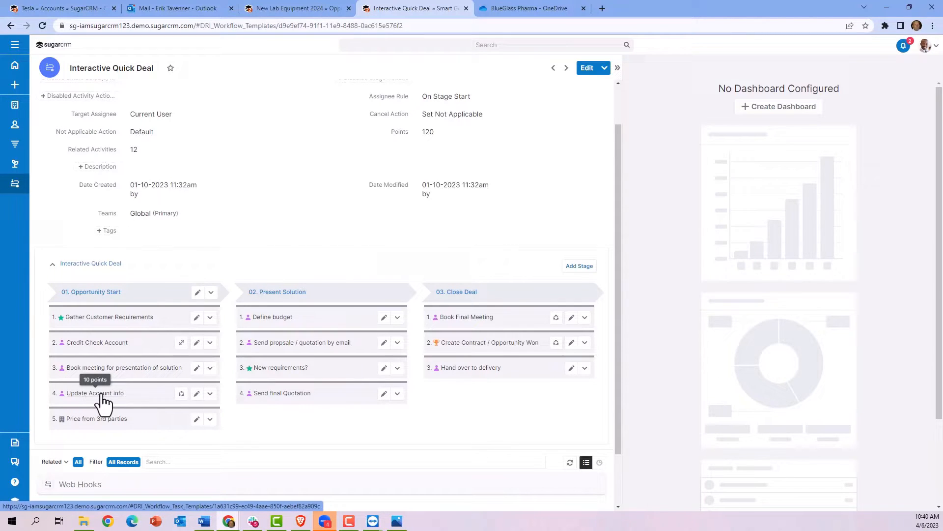
- Edit the Blocked By field of the Update Account info task to list candidate activities
click(94, 393)
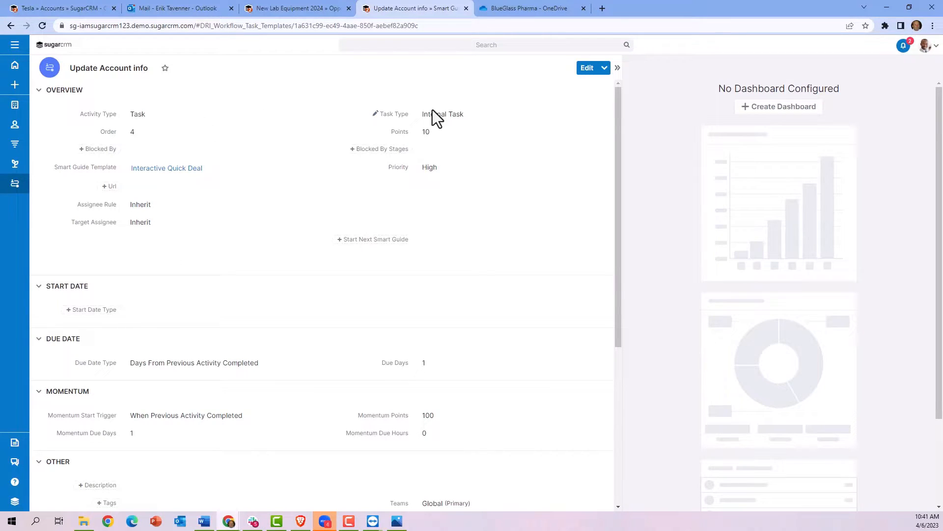
mouse_move(433, 148)
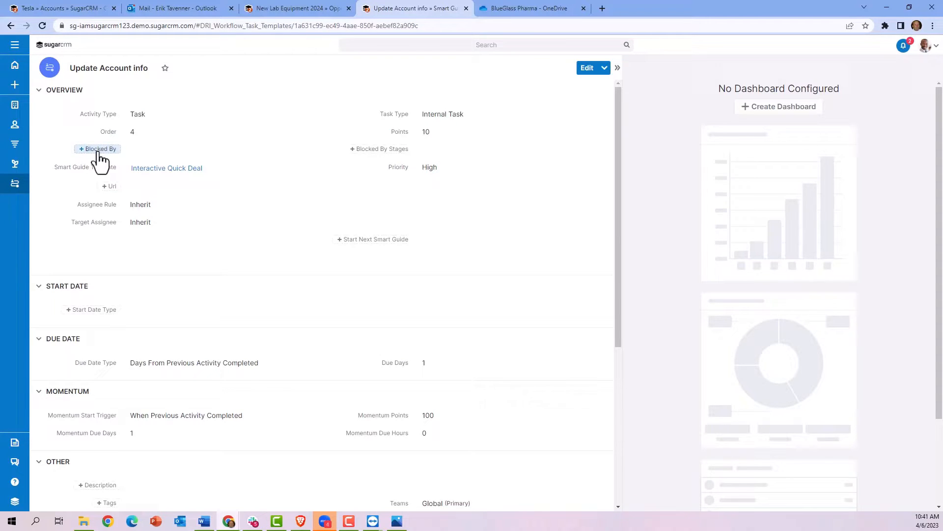
click(97, 148)
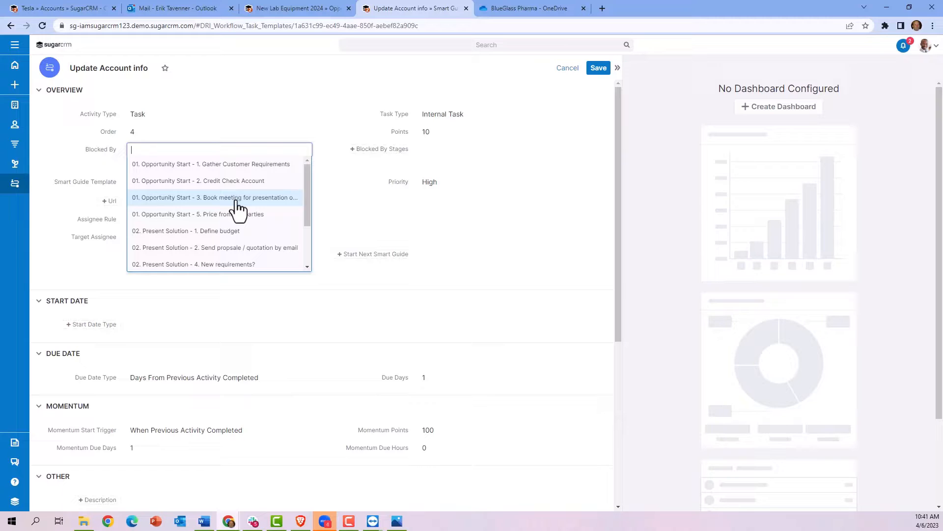
- Make 'Book meeting for presentation of solution' a blocker of Update Account info
click(213, 197)
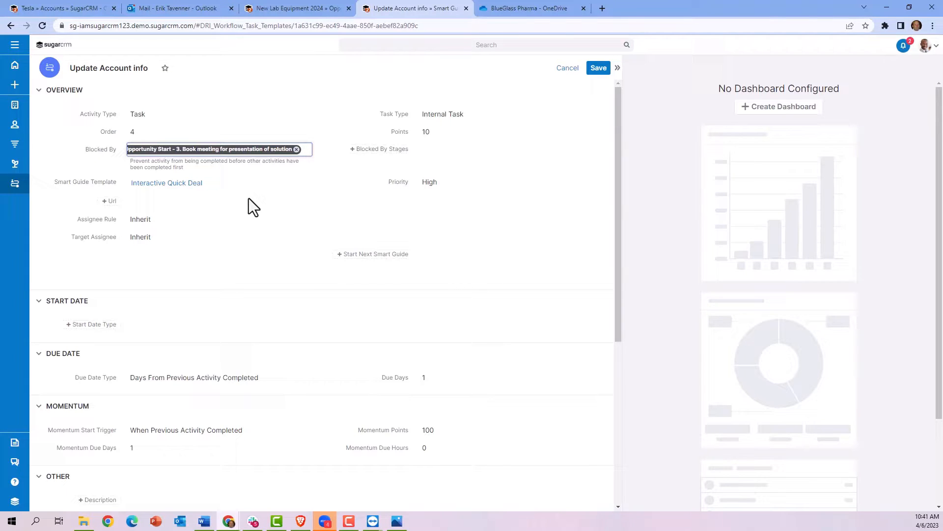
mouse_move(85, 247)
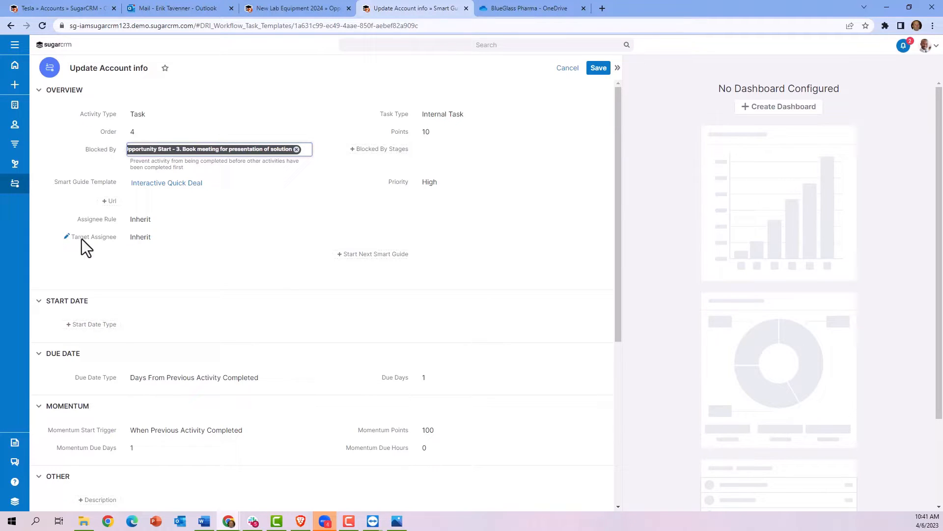
mouse_move(130, 263)
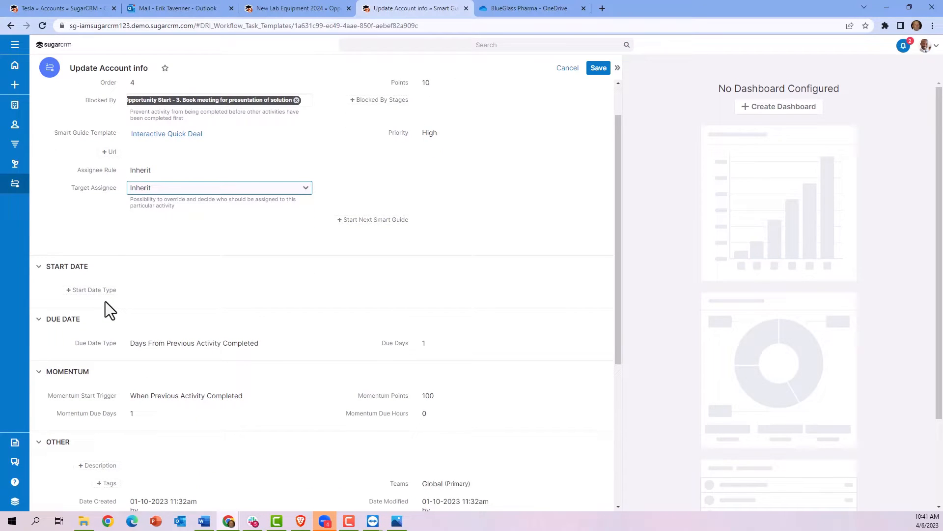
scroll(down, 3)
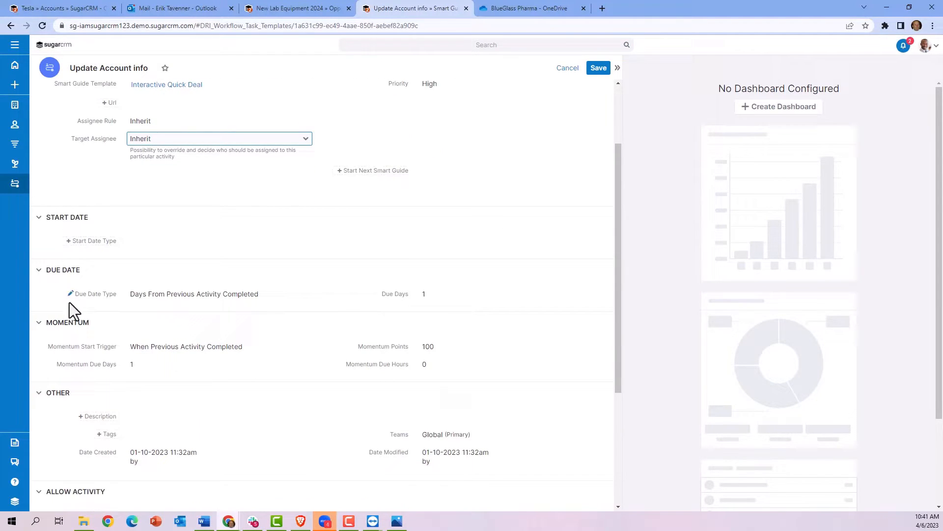
mouse_move(369, 312)
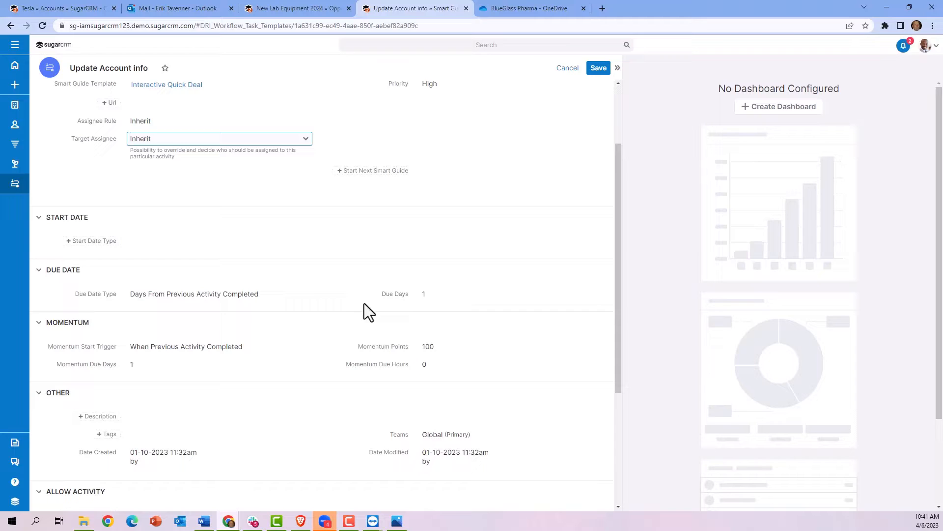
mouse_move(408, 304)
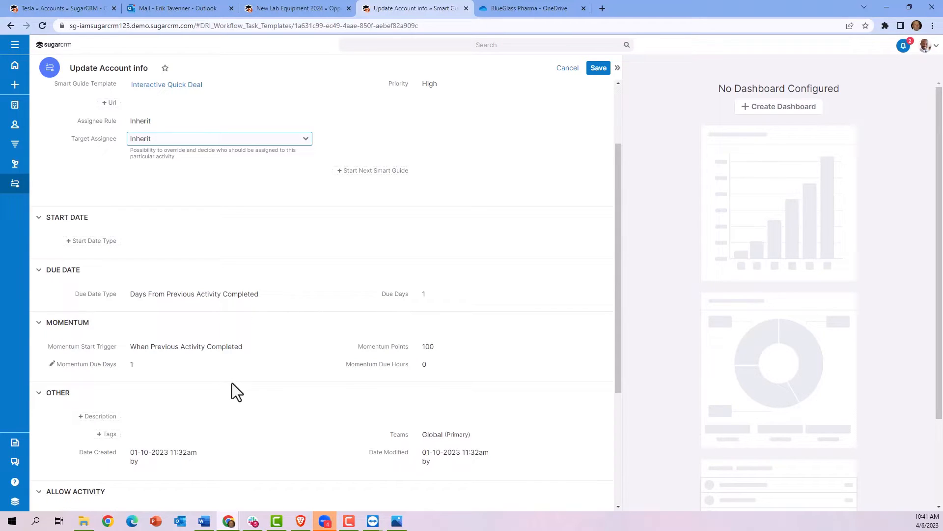
scroll(down, 3)
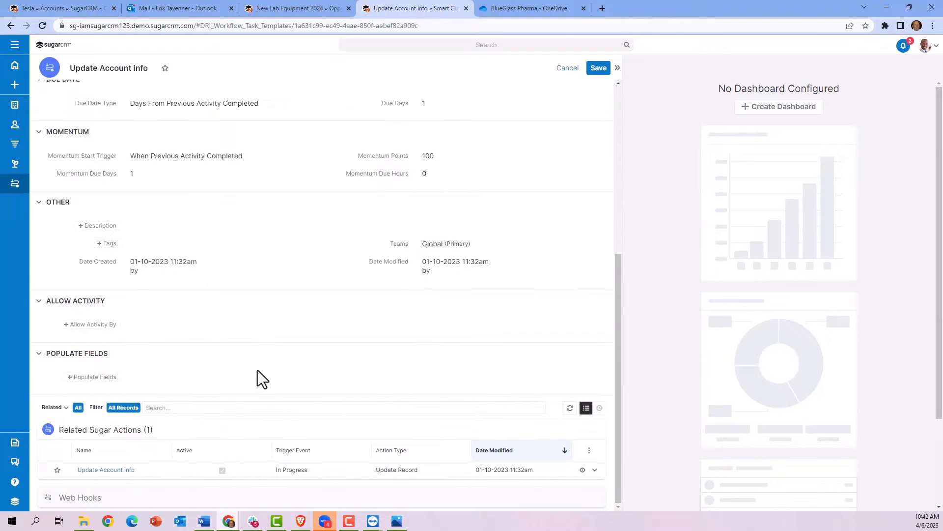
mouse_move(239, 371)
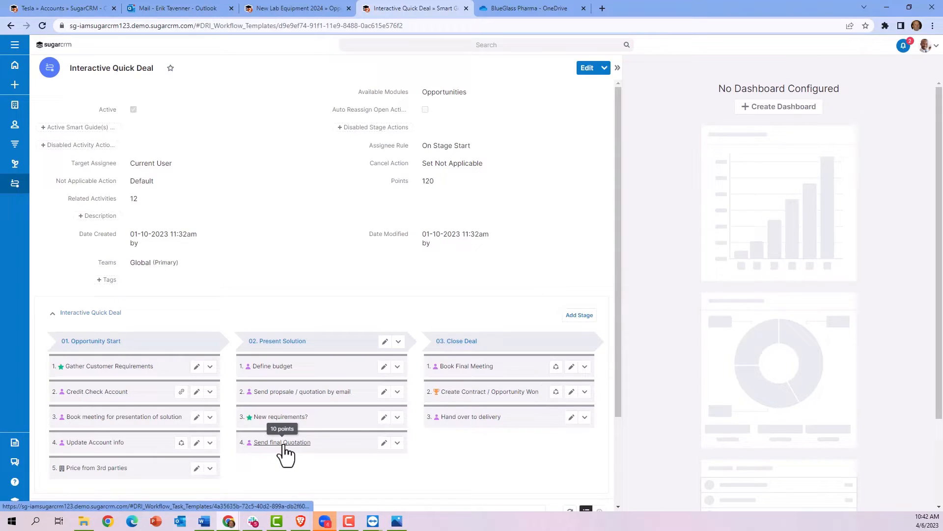
- Show the Send final Quotation activity record with its empty Blocked By field
click(282, 441)
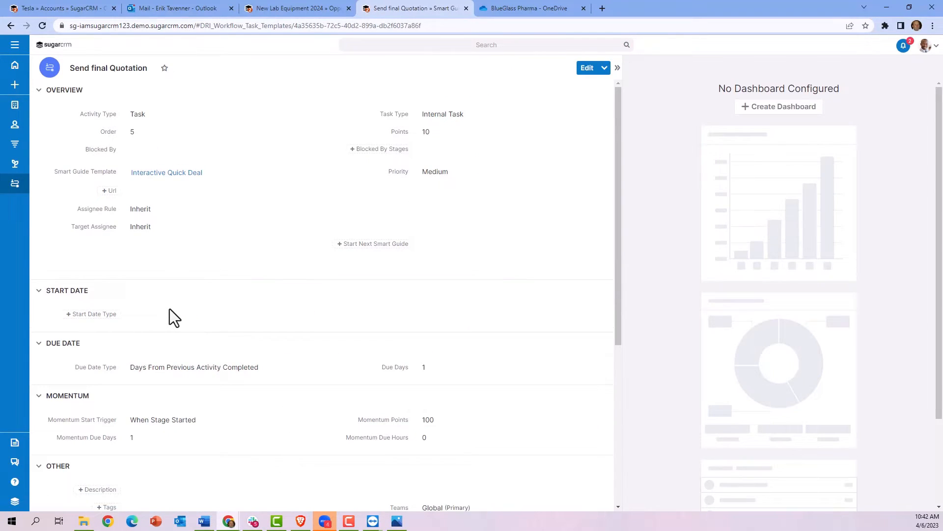
mouse_move(94, 226)
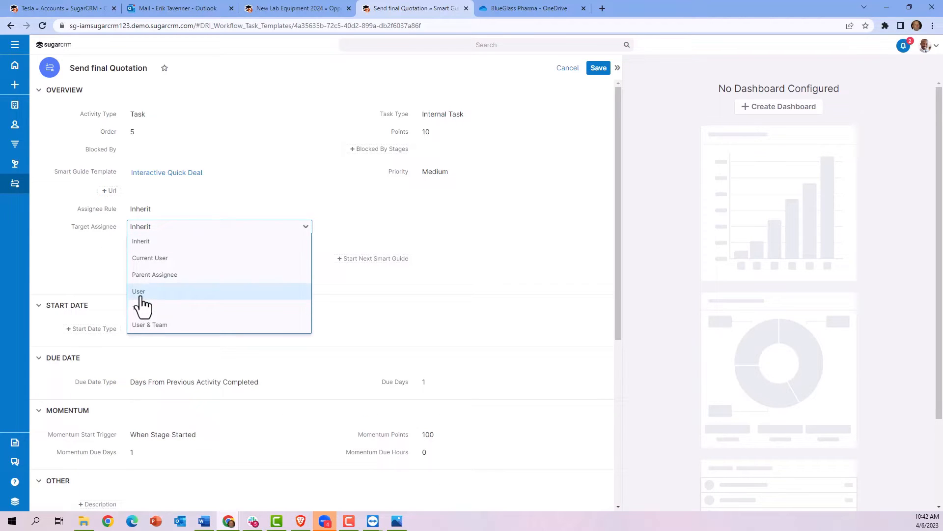
mouse_move(144, 304)
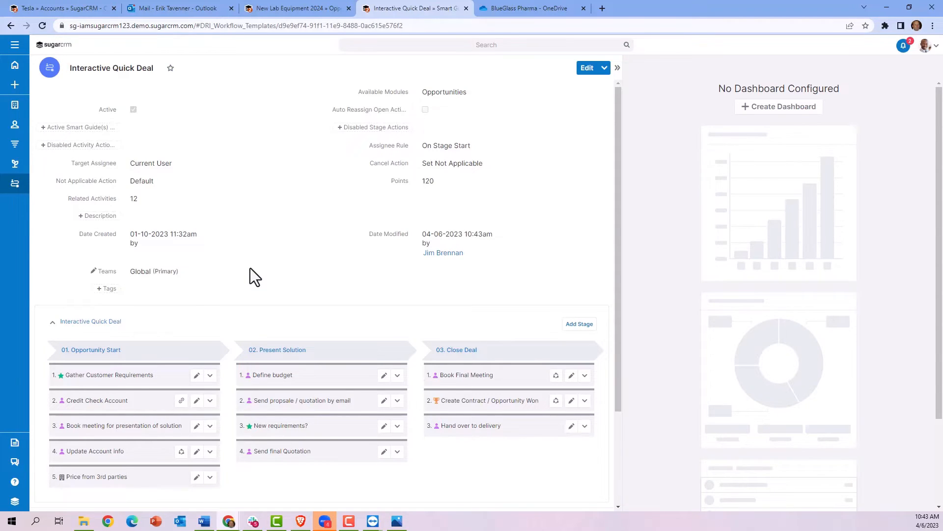
mouse_move(535, 286)
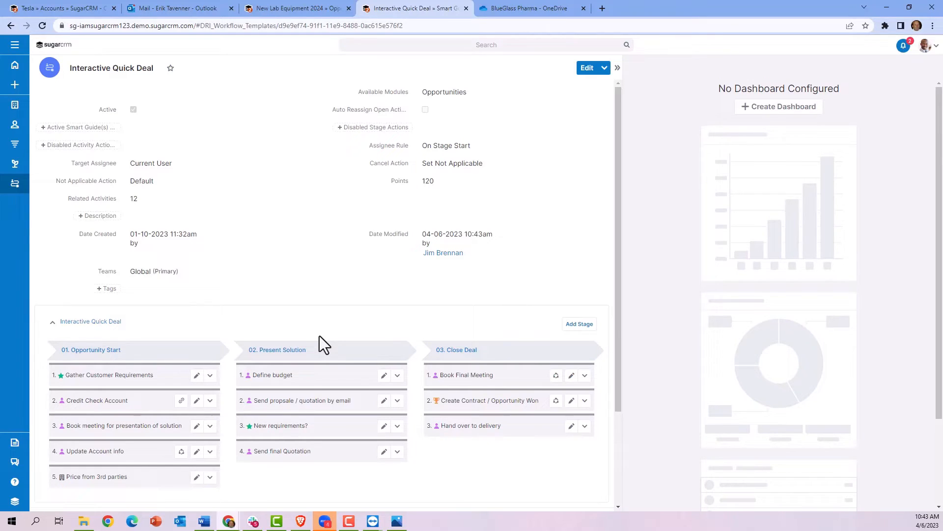
mouse_move(221, 236)
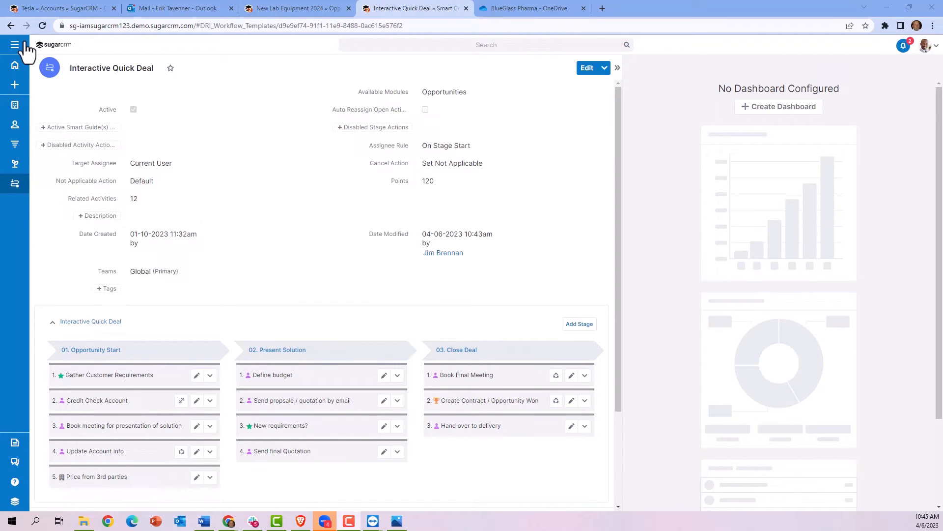
- Navigate from the modules menu to the Process Definitions list of 13 disabled processes
click(15, 44)
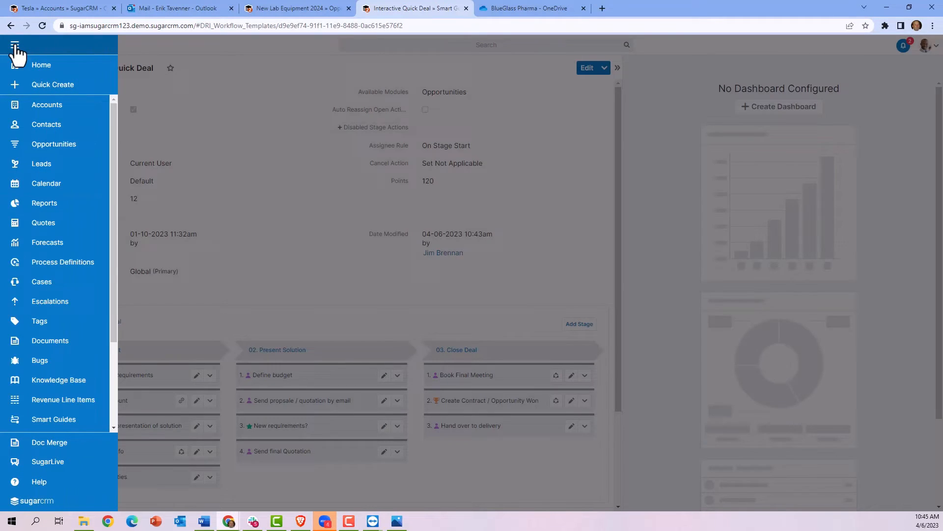
mouse_move(62, 261)
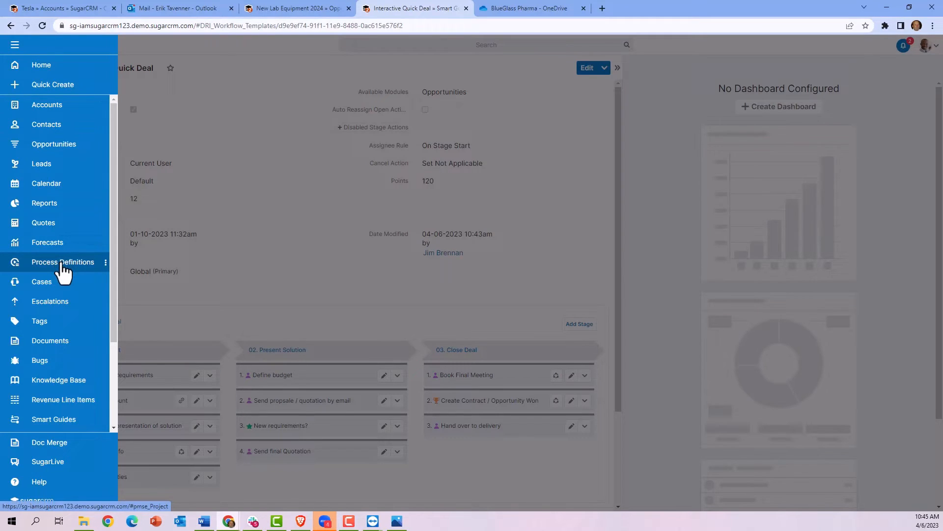
click(63, 262)
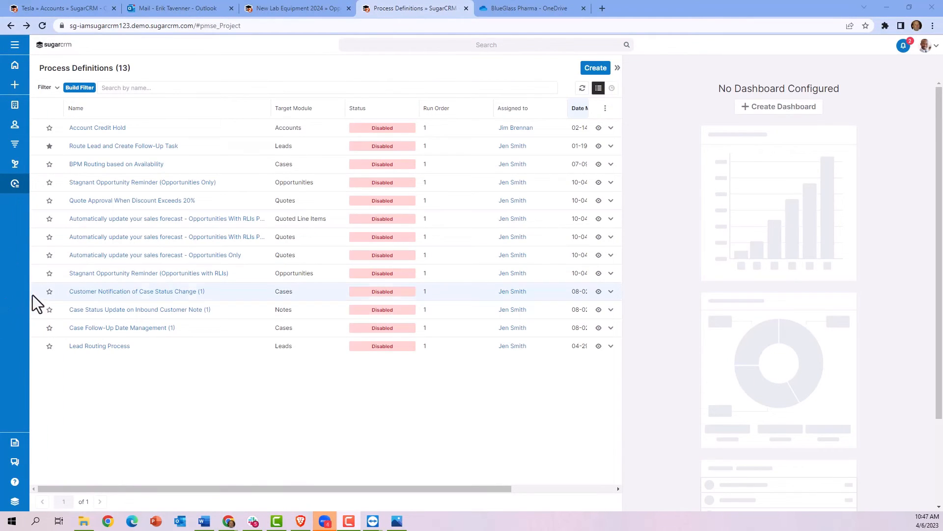
mouse_move(149, 272)
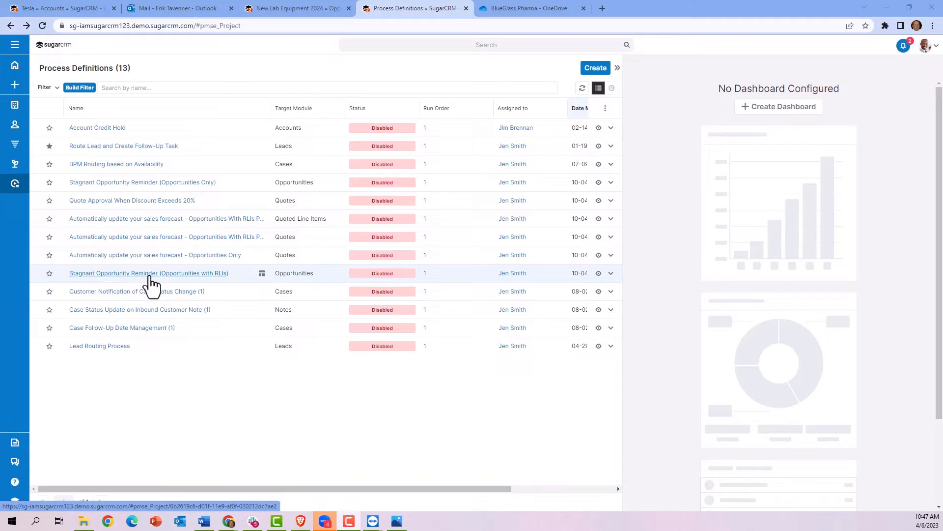
mouse_move(570, 288)
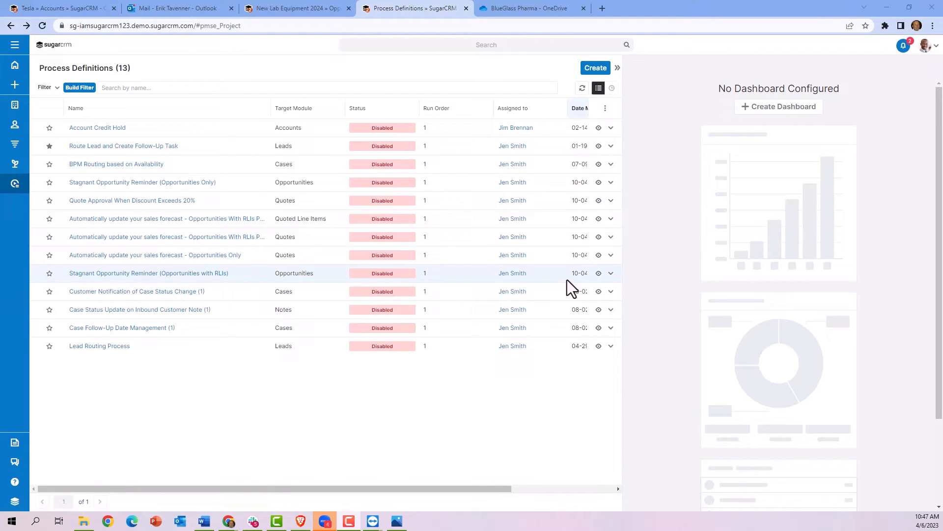
click(148, 272)
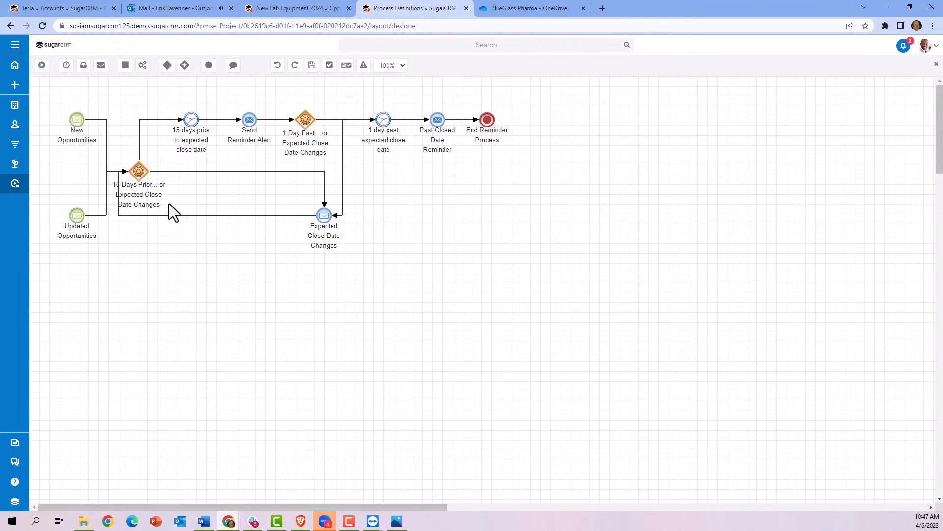
mouse_move(390, 153)
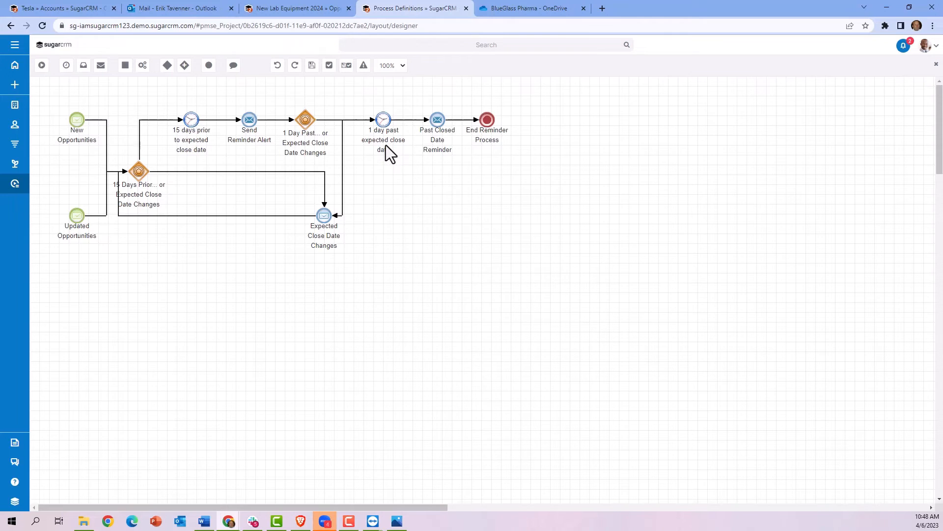
mouse_move(452, 159)
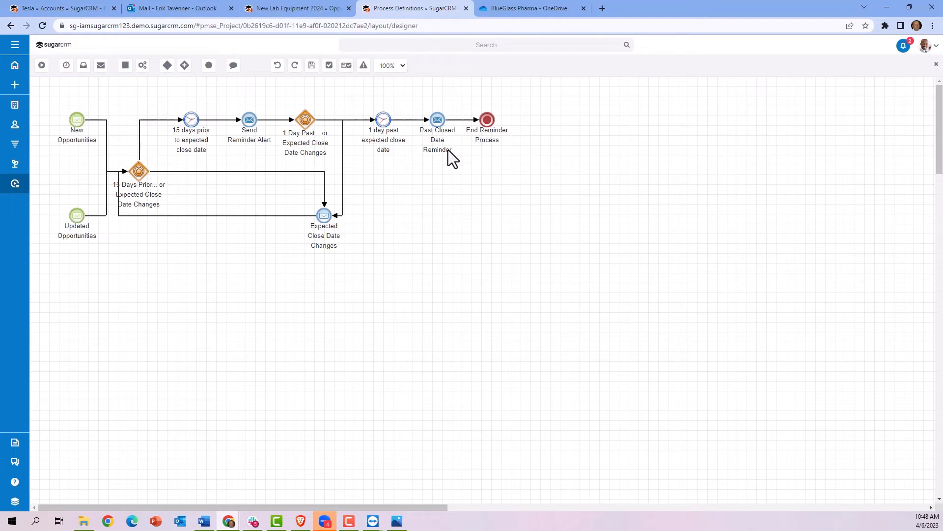
mouse_move(449, 148)
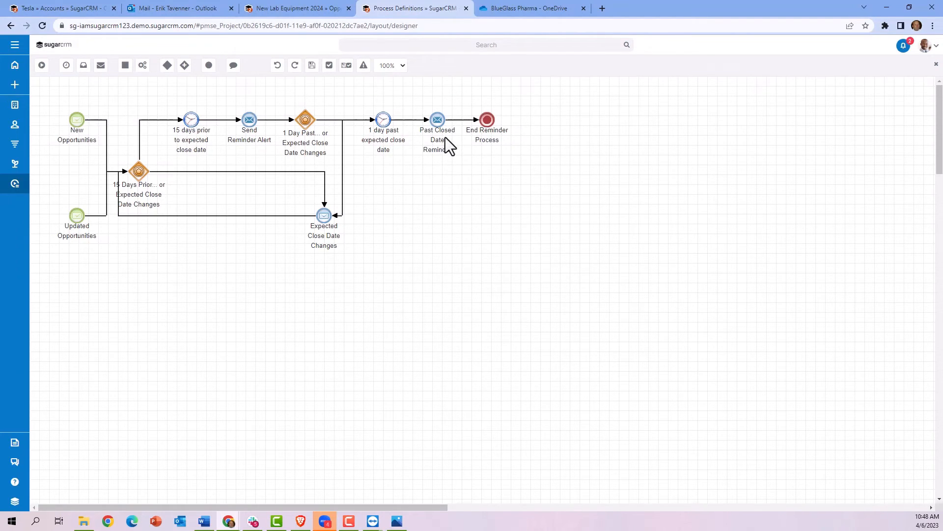
mouse_move(639, 218)
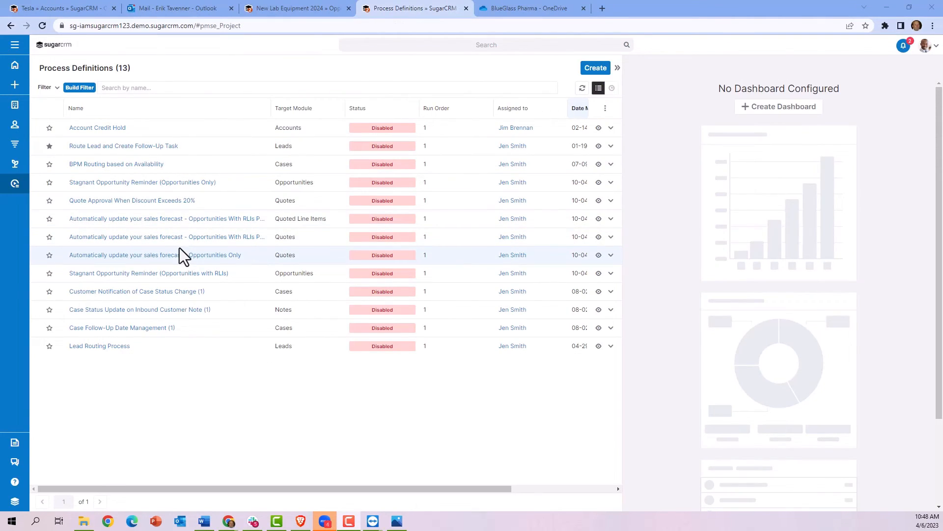
mouse_move(902, 45)
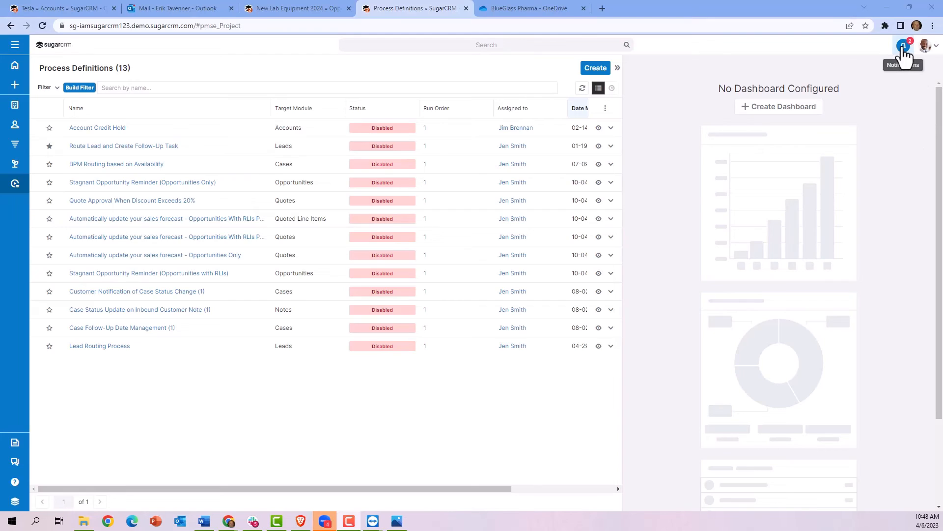